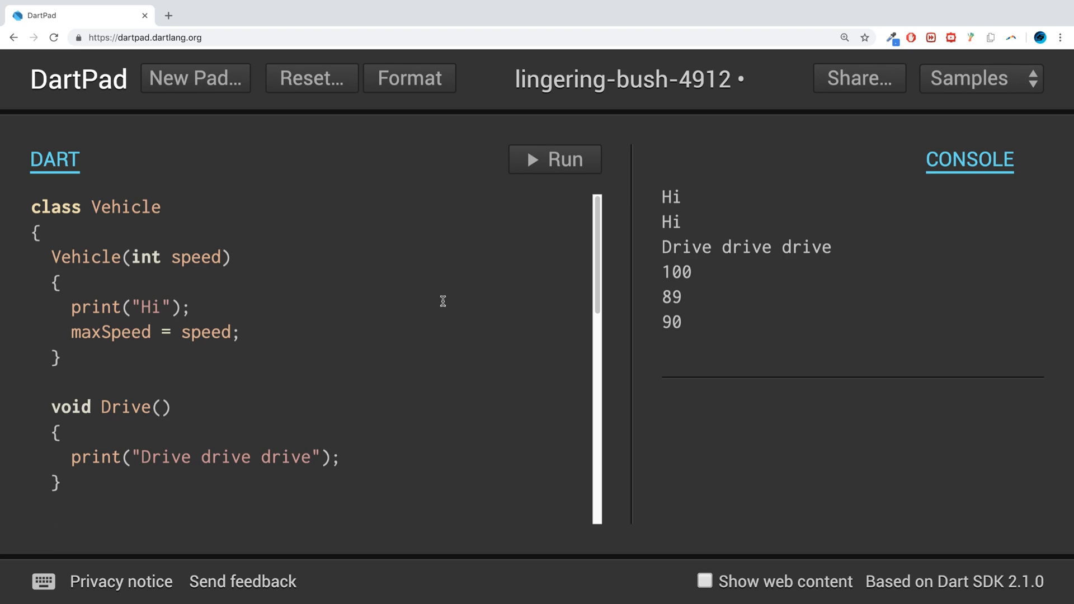
- Scroll down to the Vehicle class between its constructor and the Drive method
{"action": "scroll", "scroll_direction": "down", "scroll_amount": 3}
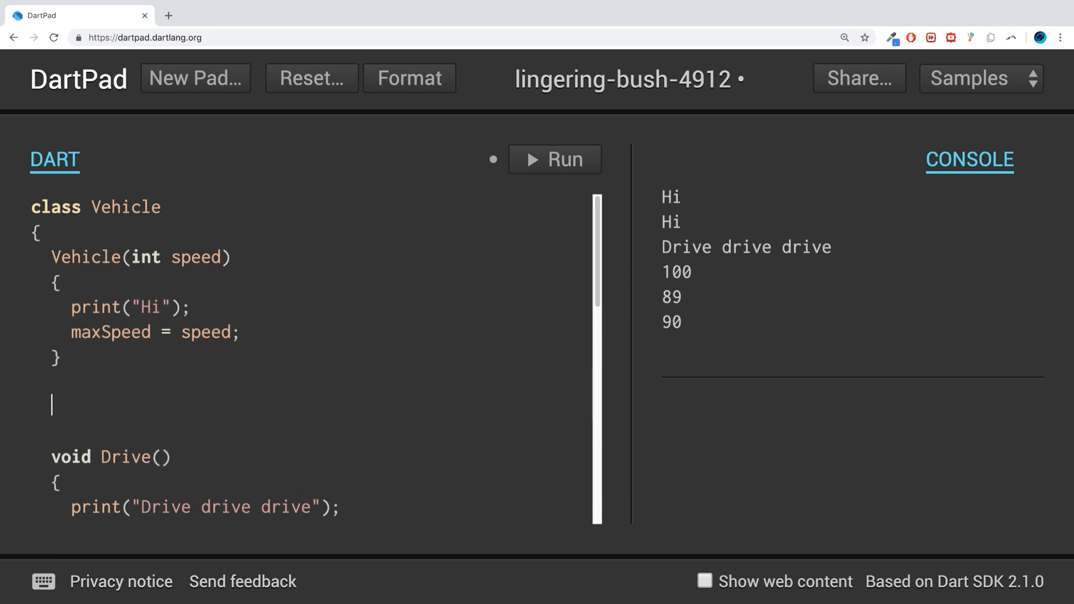
{"action": "type", "text": "Vehick"}
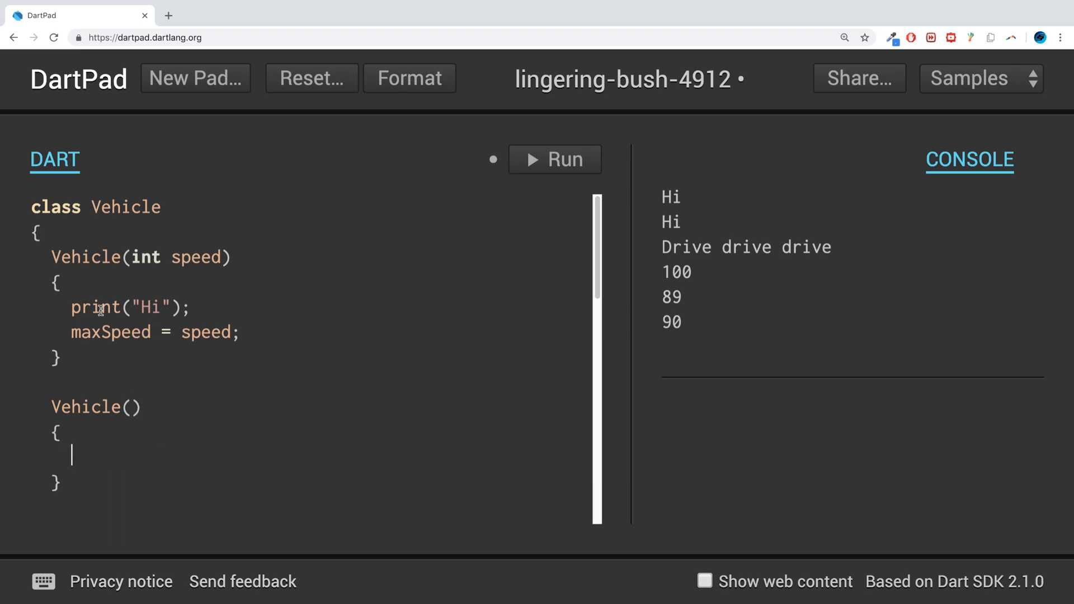
{"action": "left_click", "coordinate": [555, 159]}
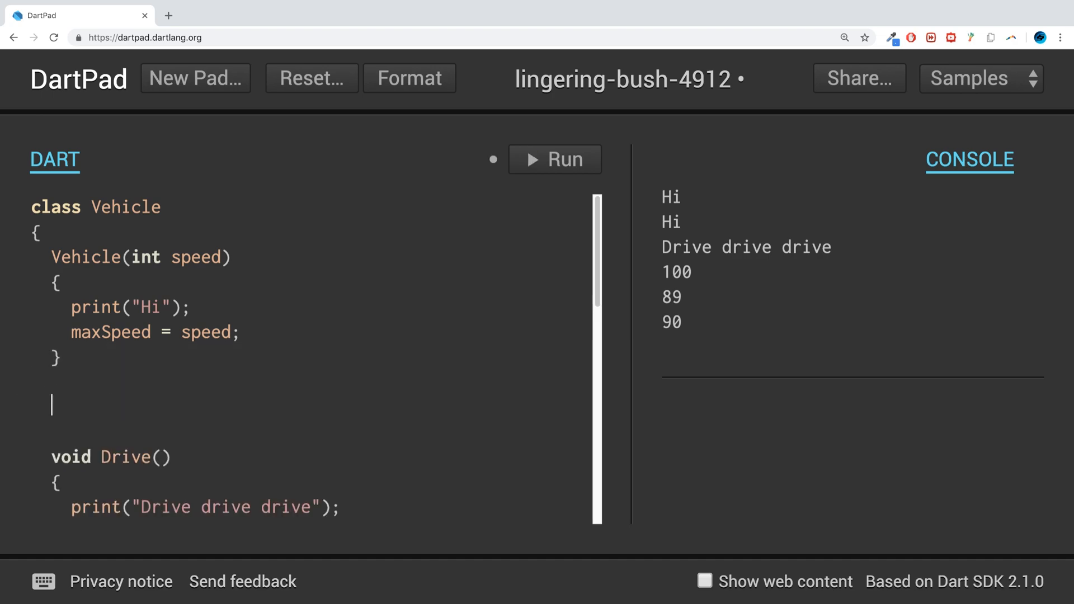
- Type the named constructor Vehicle.empty() on the blank line, fixing the 'Vehickle' typo
{"action": "type", "text": "Vehickle"}
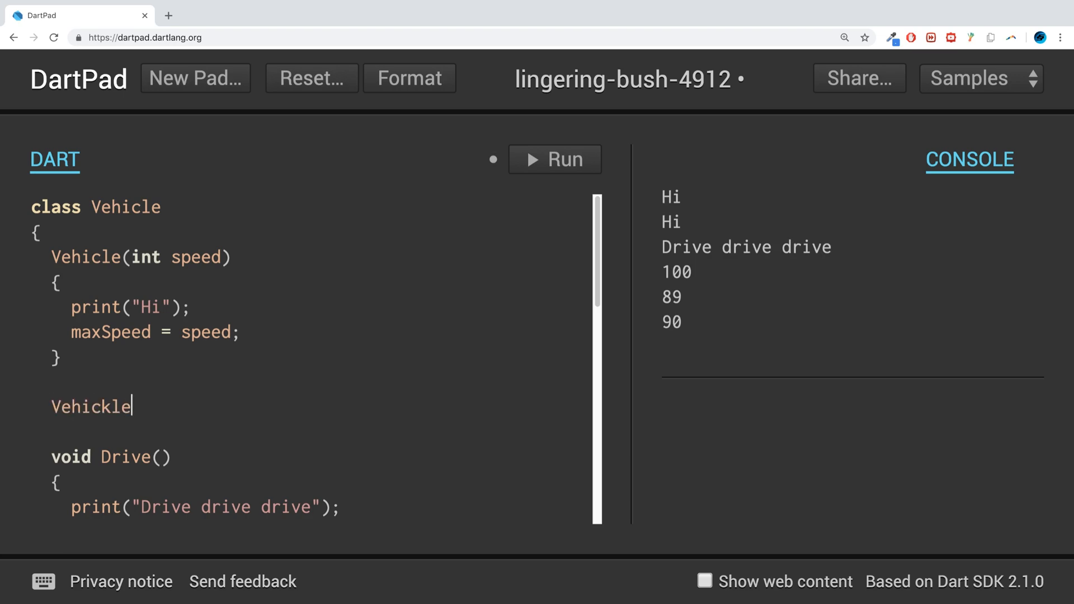
{"action": "key", "text": "Backspace"}
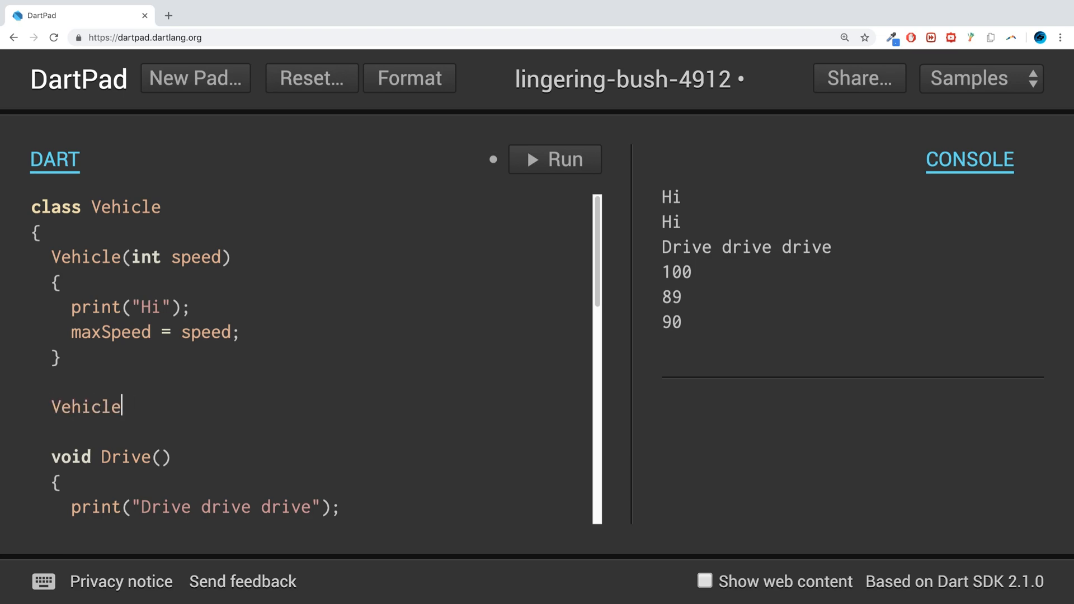
{"action": "type", "text": "."}
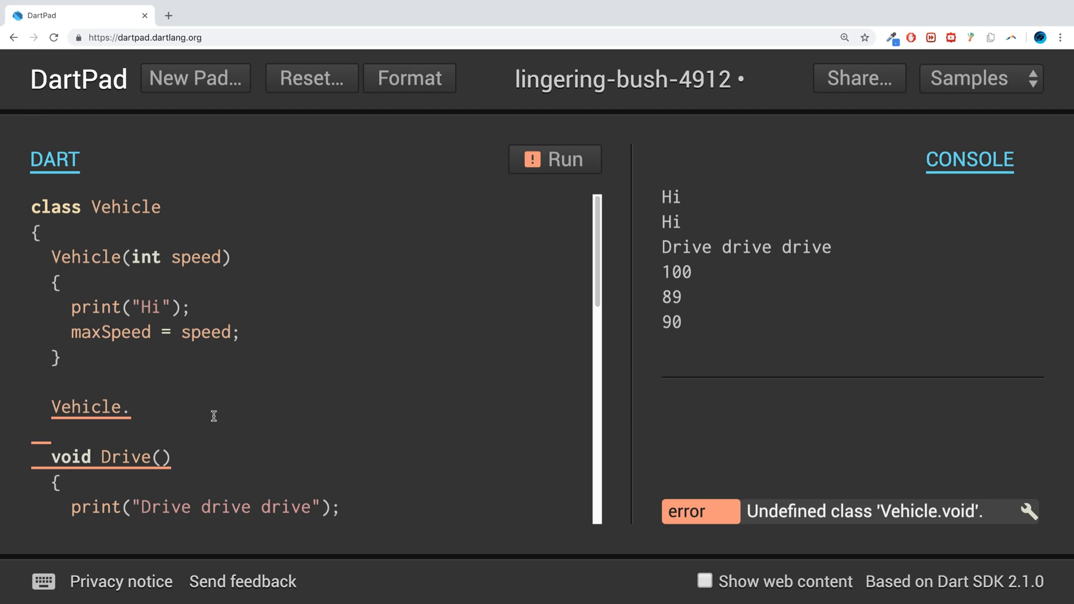
{"action": "type", "text": "empty"}
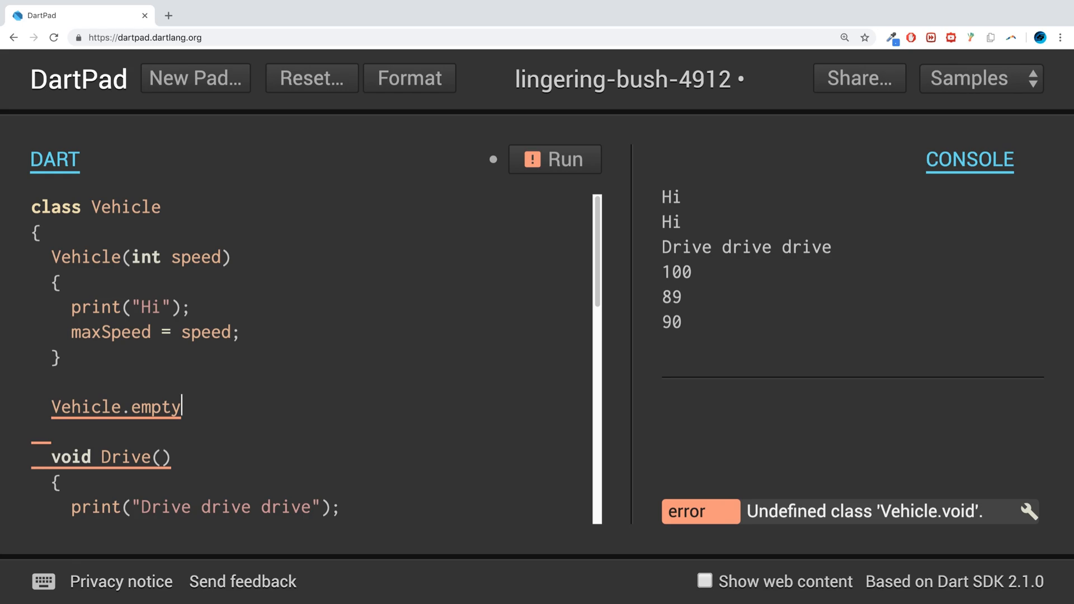
{"action": "type", "text": "()"}
{"action": "type", "text": "{"}
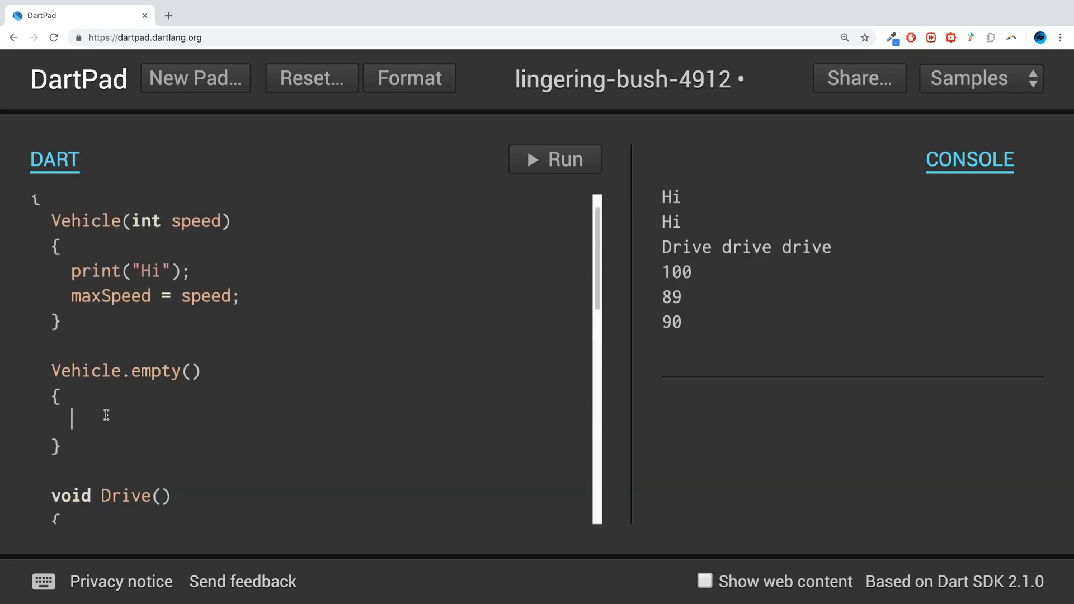
- Add print("Named constructor"); inside the Vehicle.empty() body, correcting the typo
{"action": "type", "text": "print();"}
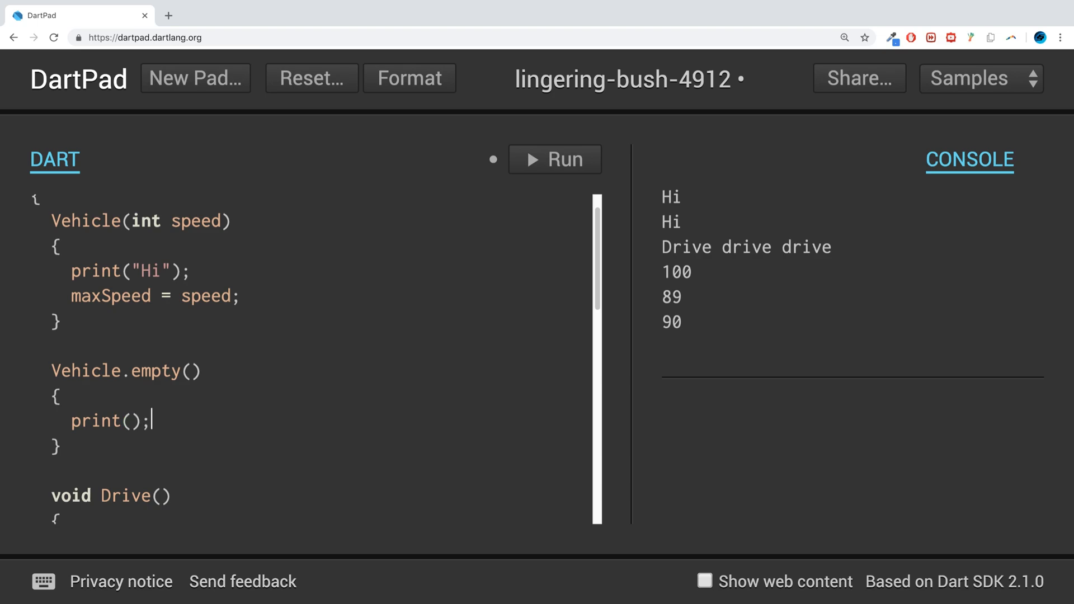
{"action": "type", "text": "NMame\""}
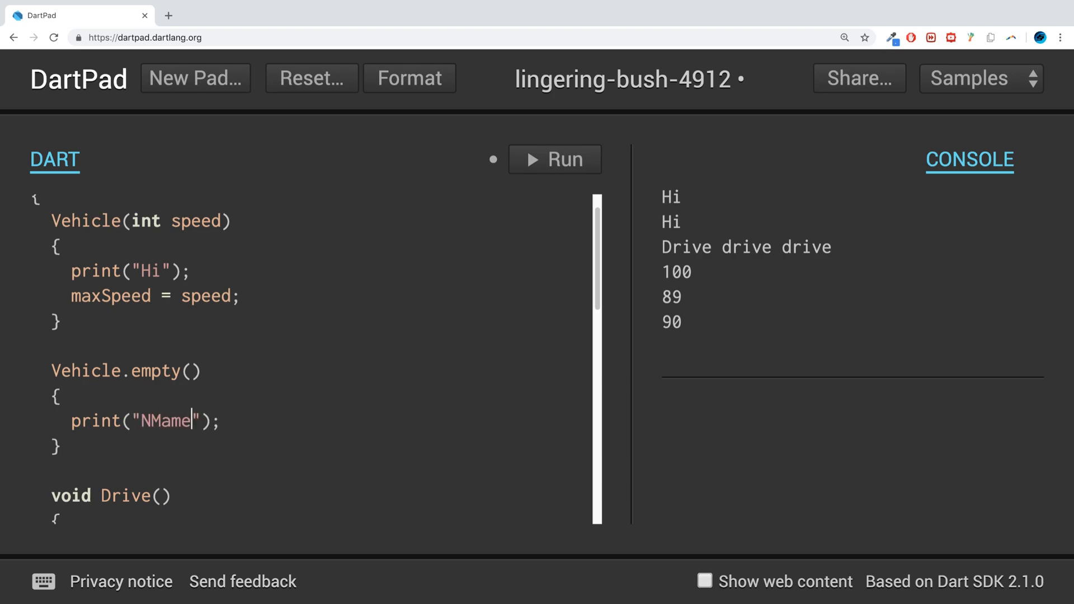
{"action": "type", "text": "Named constructo"}
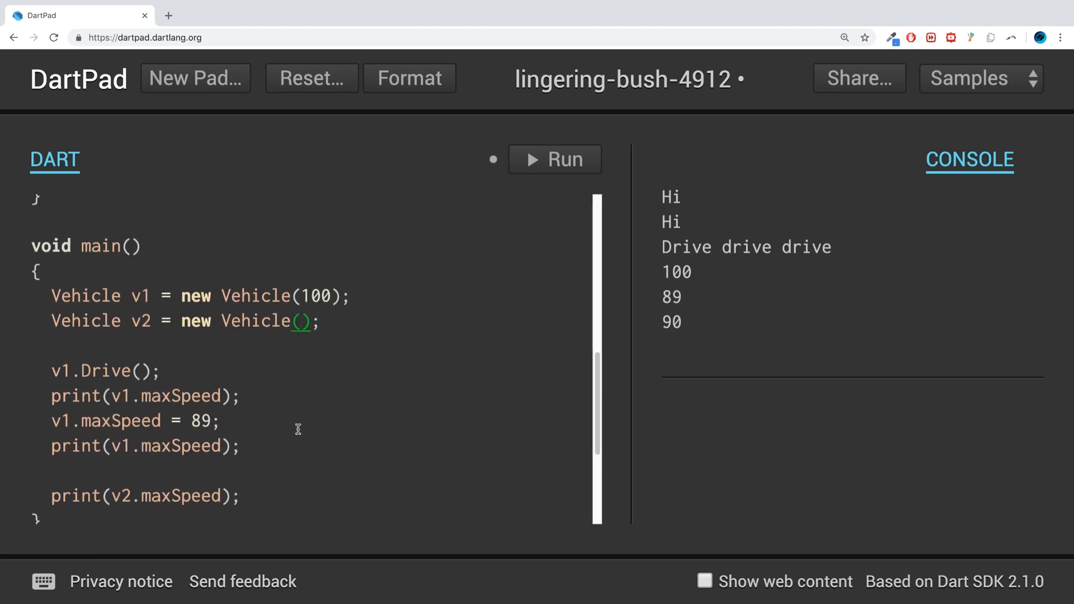
- Change v2's constructor call in main from Vehicle() to Vehicle.empty()
{"action": "left_click", "coordinate": [554, 159]}
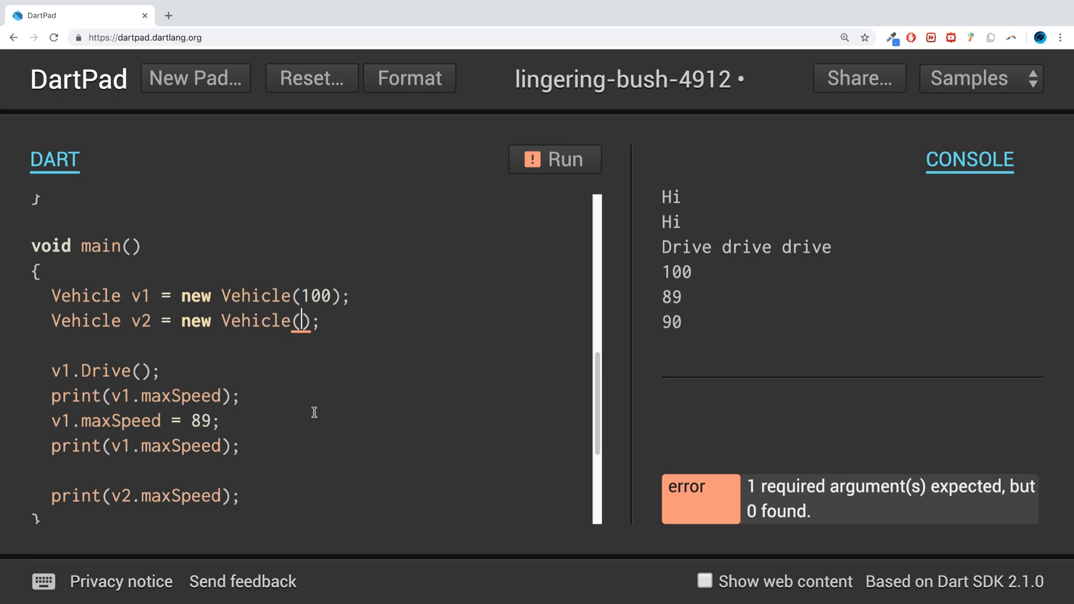
{"action": "key", "text": "Backspace"}
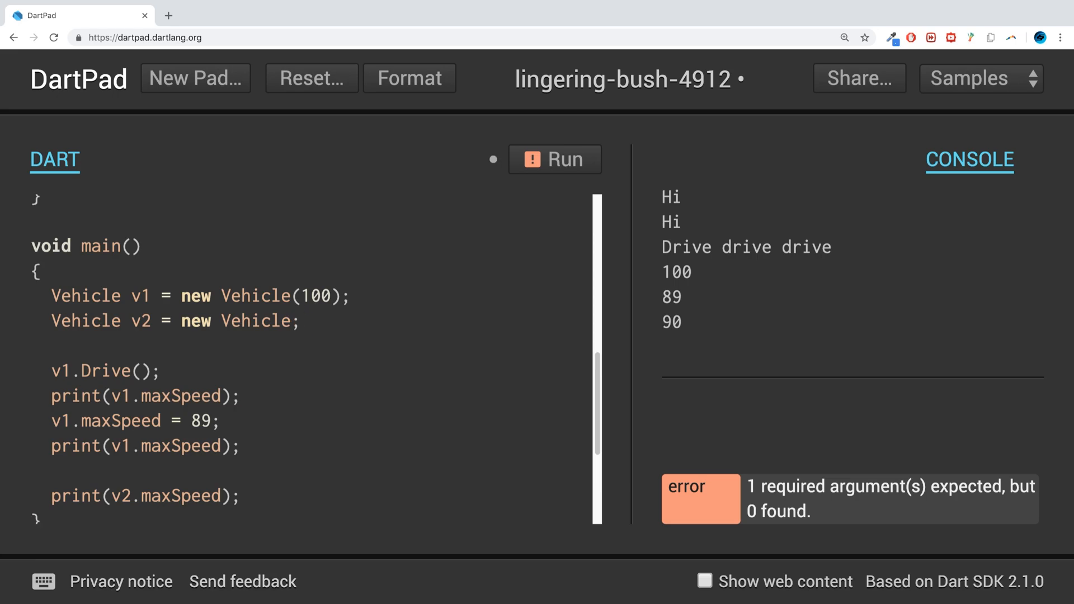
{"action": "type", "text": ".empty()"}
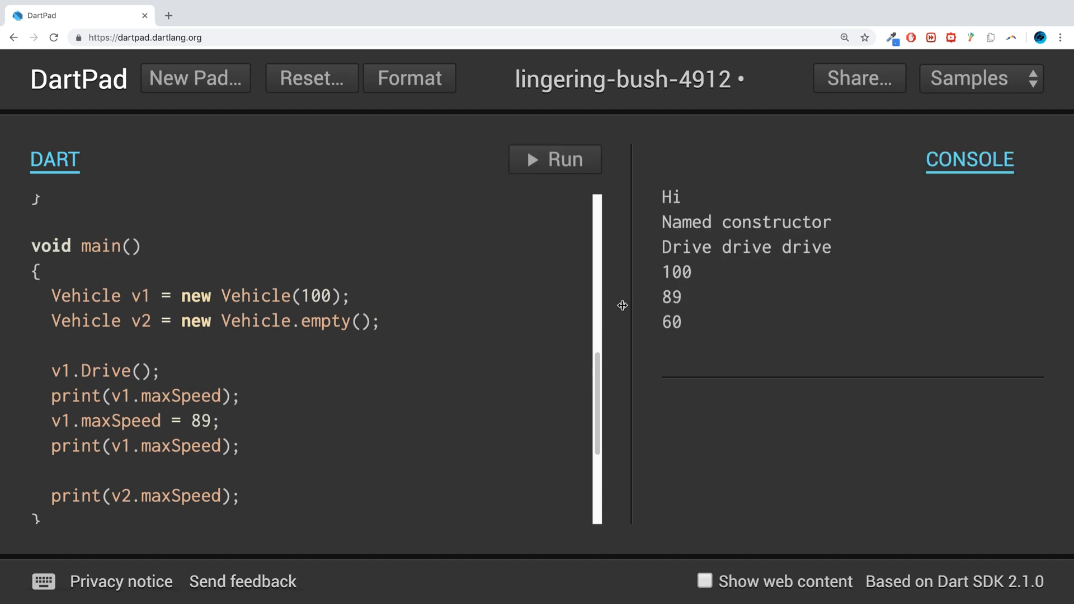
{"action": "double_click", "coordinate": [746, 221]}
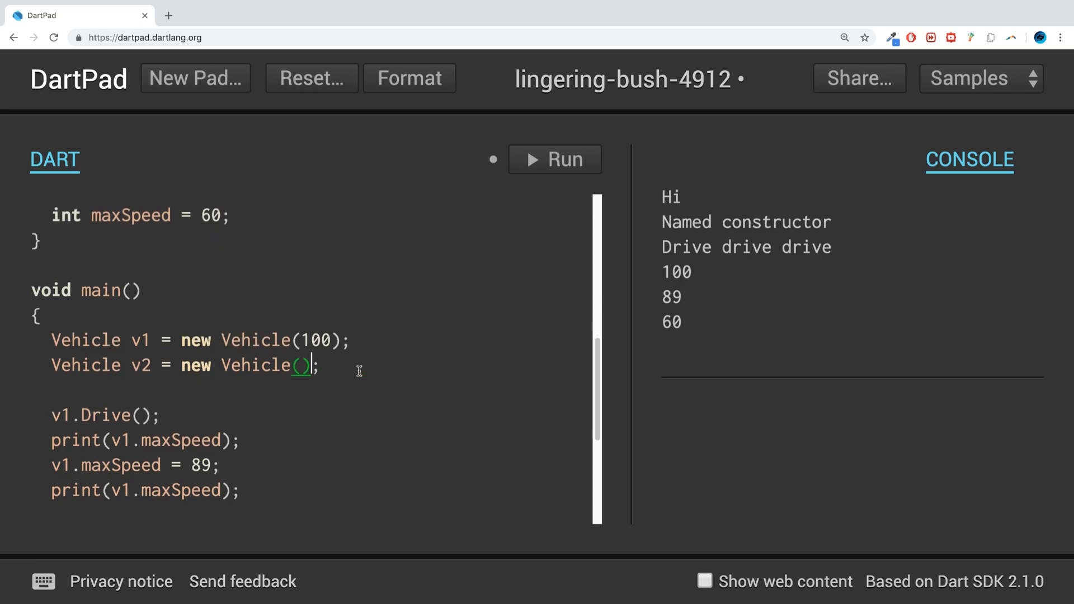
{"action": "type", "text": ".empty"}
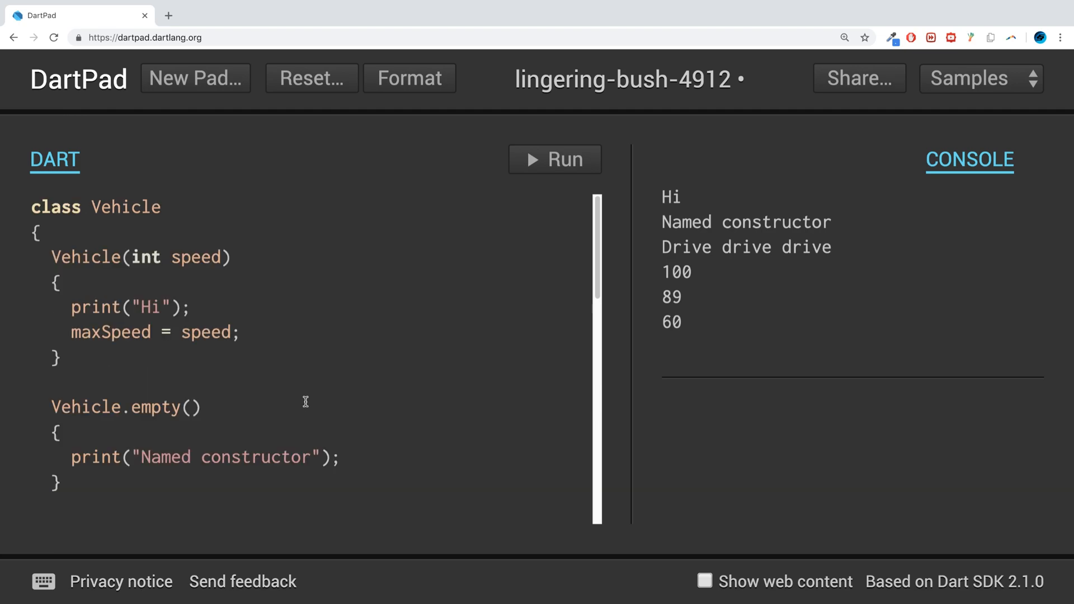
{"action": "mouse_move", "coordinate": [300, 382]}
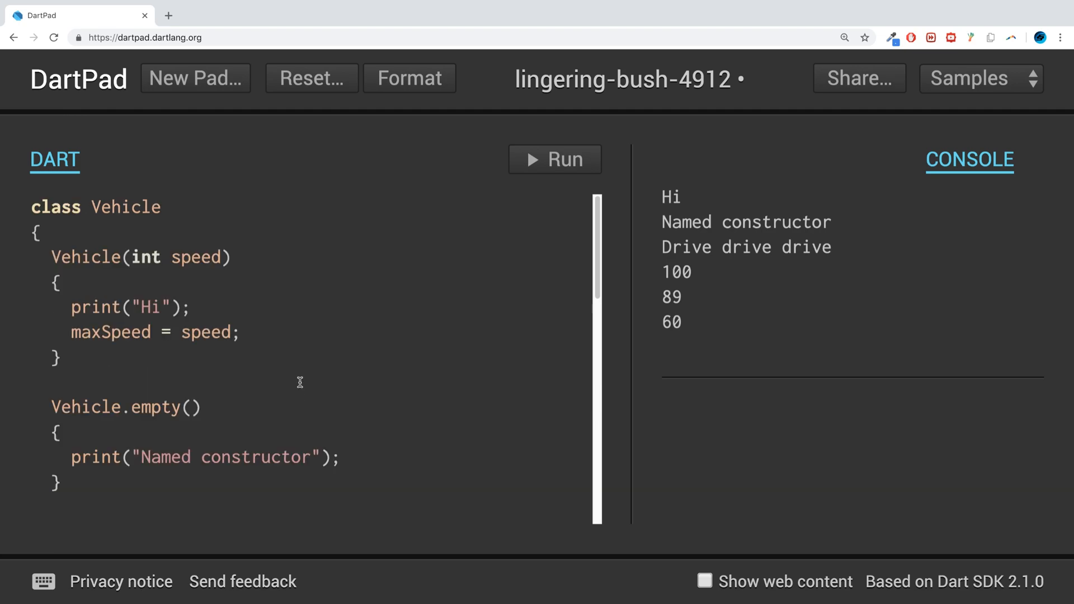